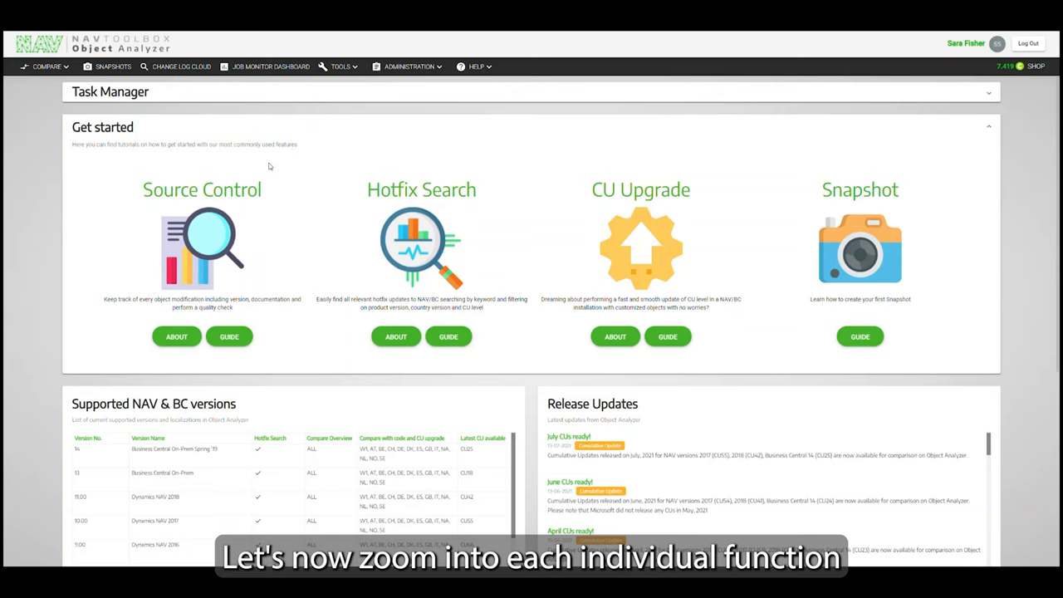
- Choose the 'Standard NAV/BC vs Paste or File' comparison from the Compare menu
left_click(46, 67)
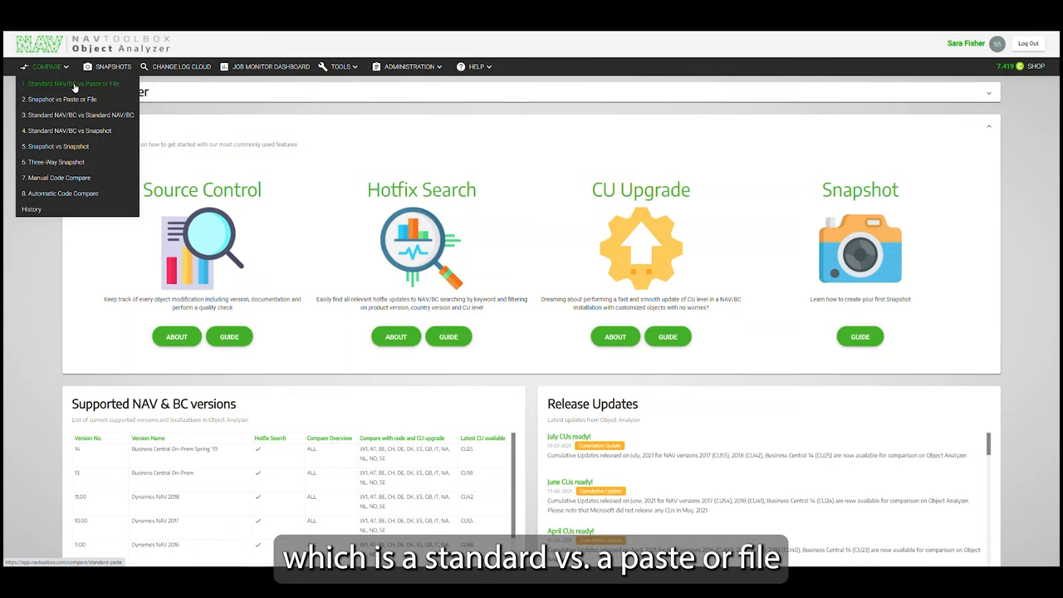
left_click(73, 83)
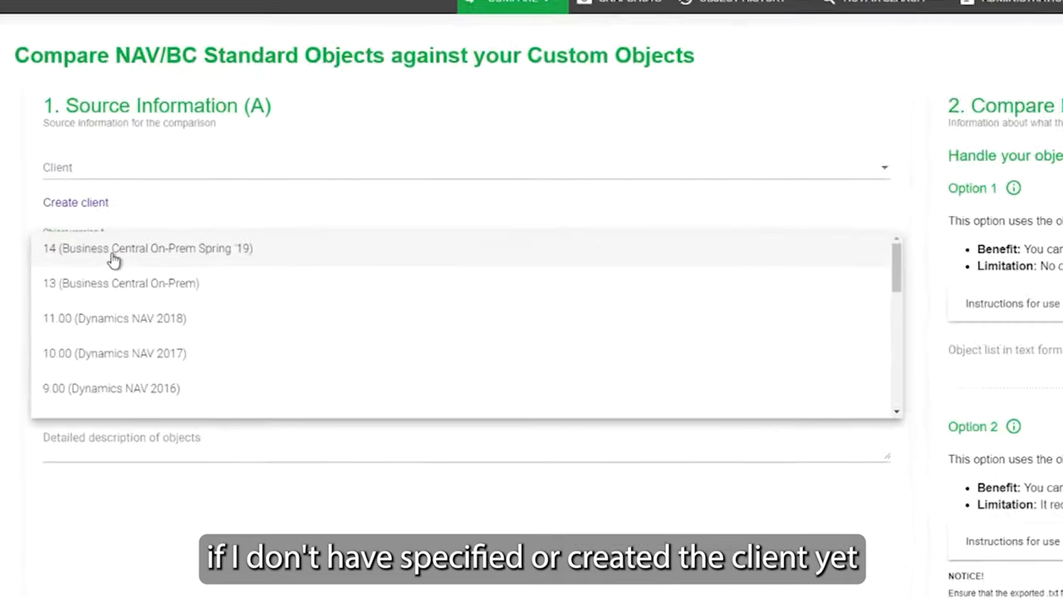
- Set country version NZ and choose the Lift Service client in Source Information
scroll("down", 3)
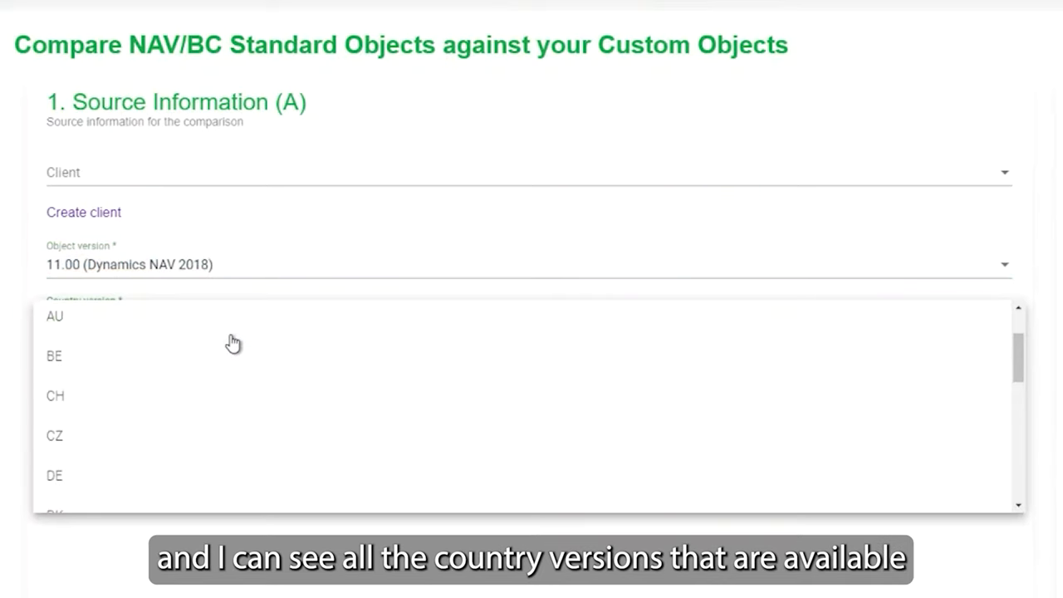
scroll("down", 3)
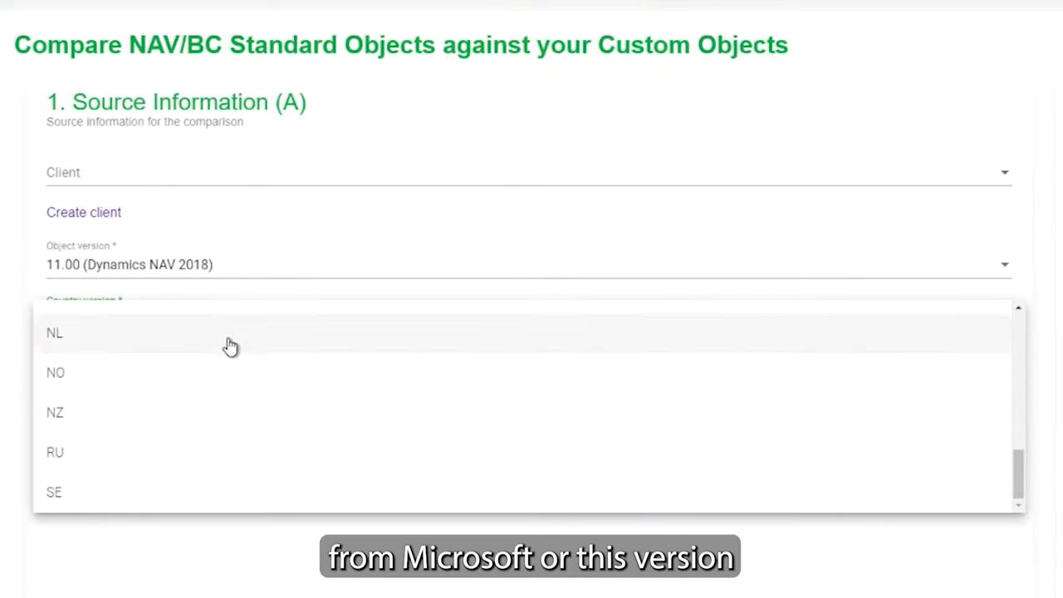
mouse_move(103, 410)
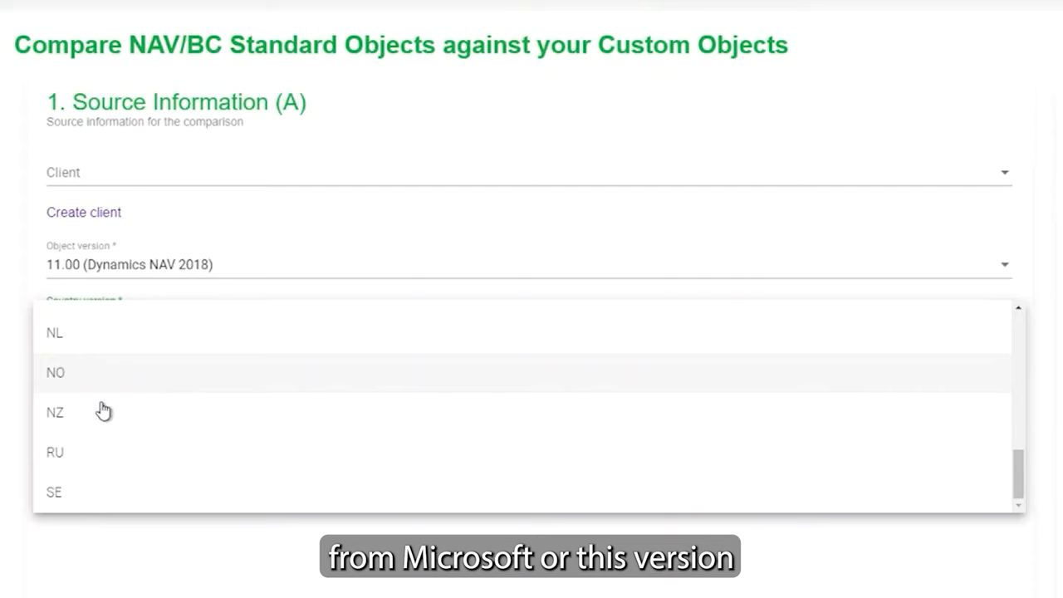
left_click(55, 412)
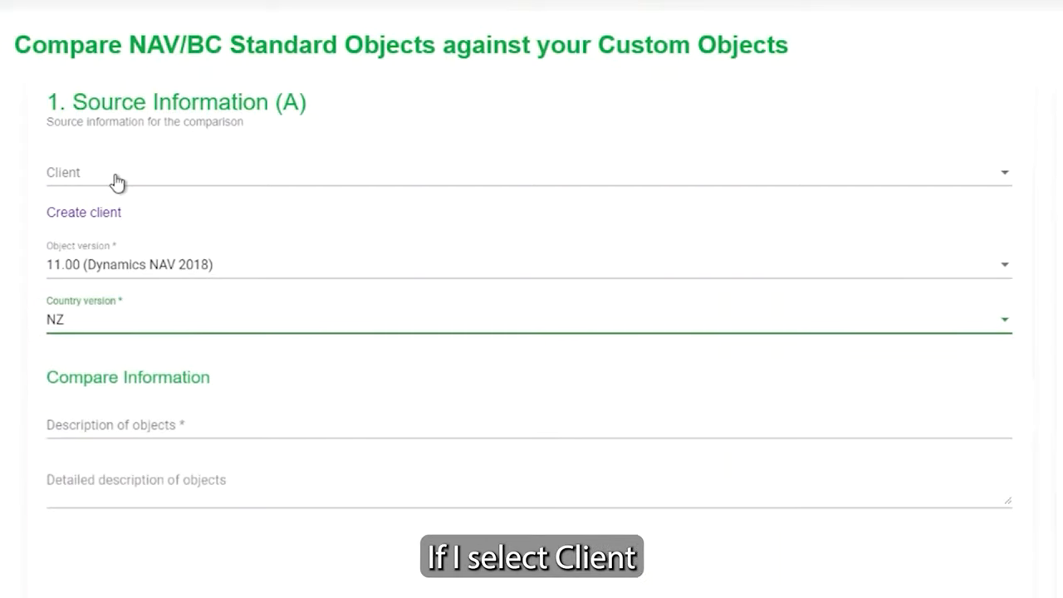
left_click(528, 171)
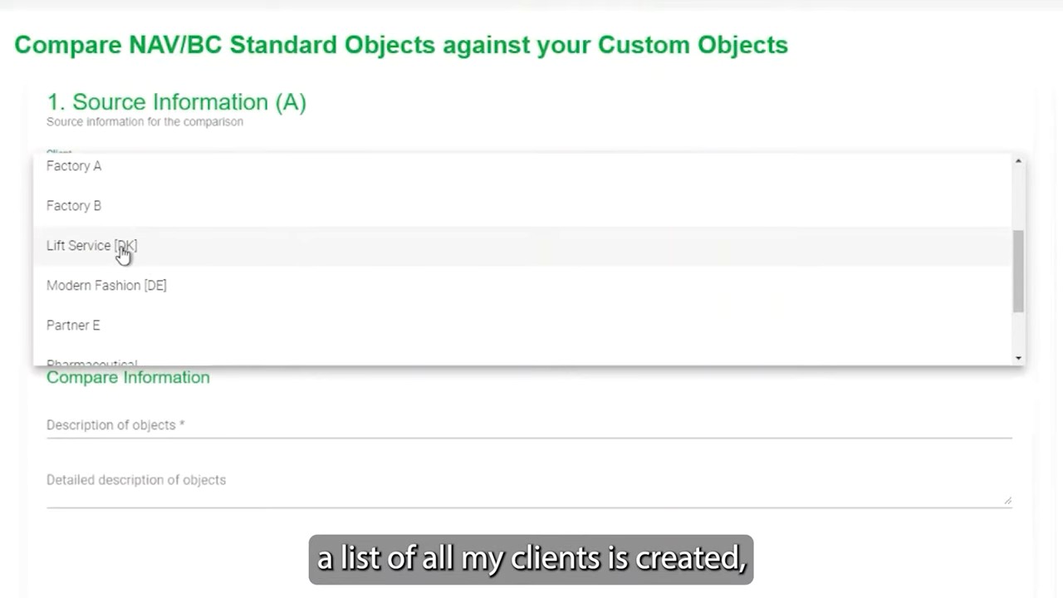
left_click(92, 246)
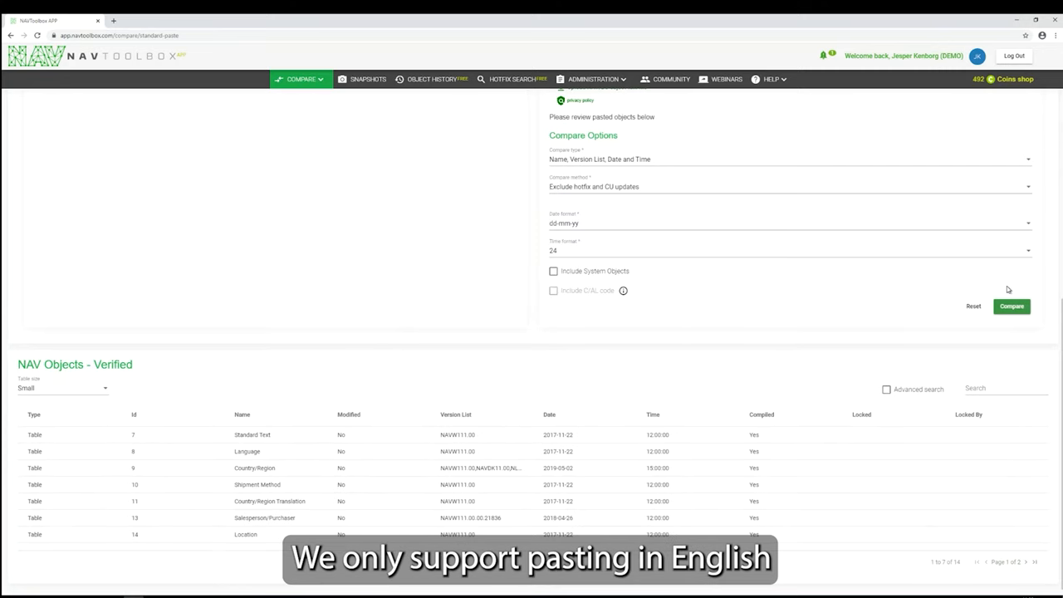
- Scroll back up to the pasted object list and upload alternative
scroll("up", 3)
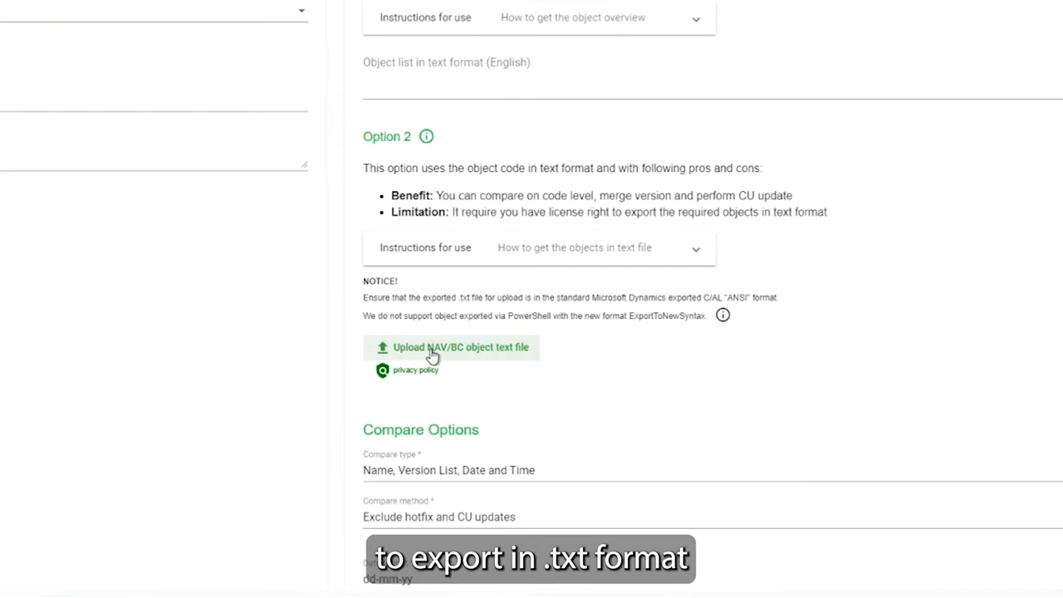
- Upload the Lift 2018-01-17 objects .txt export file for processing
left_click(452, 347)
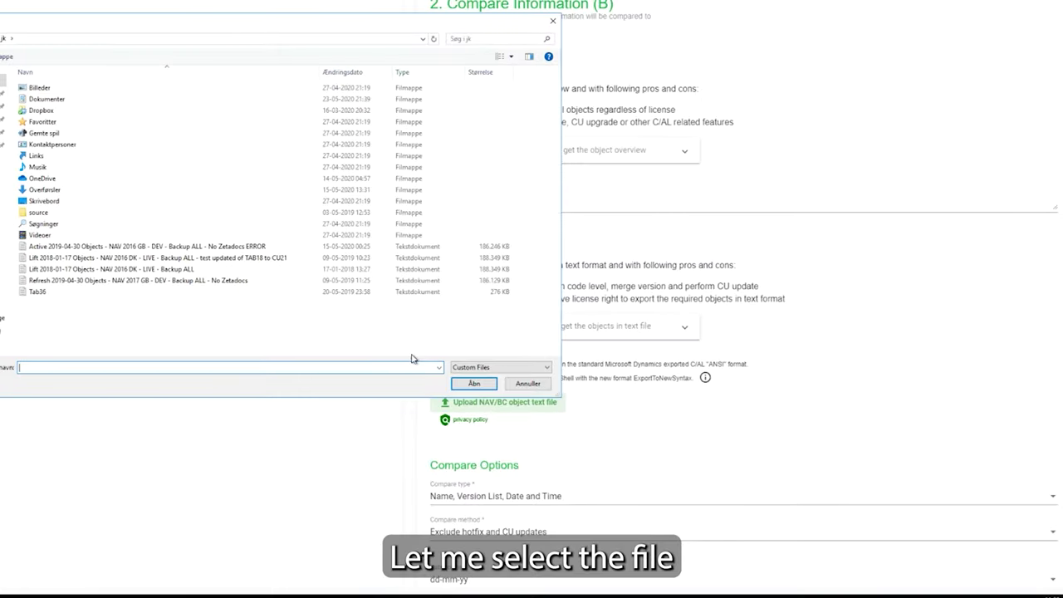
left_click(149, 257)
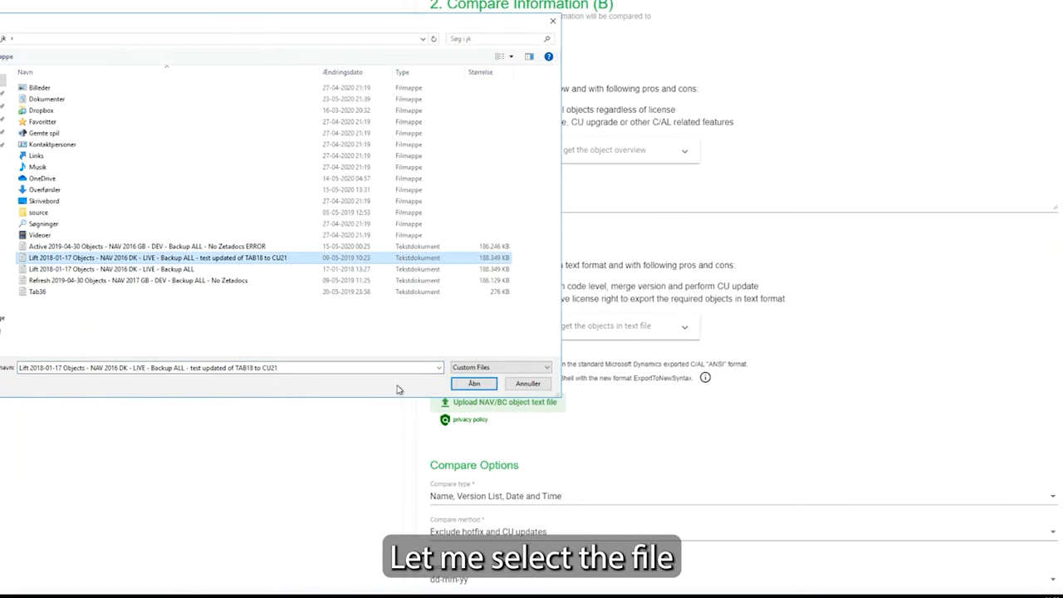
left_click(473, 382)
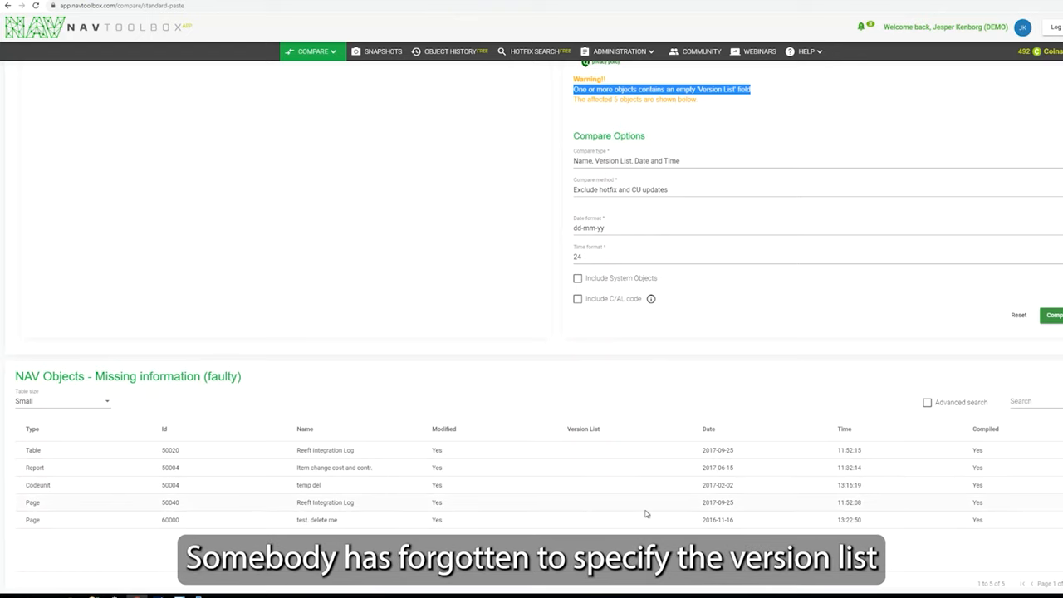
- Set the compare type to 'Name and Version List'
scroll("down", 3)
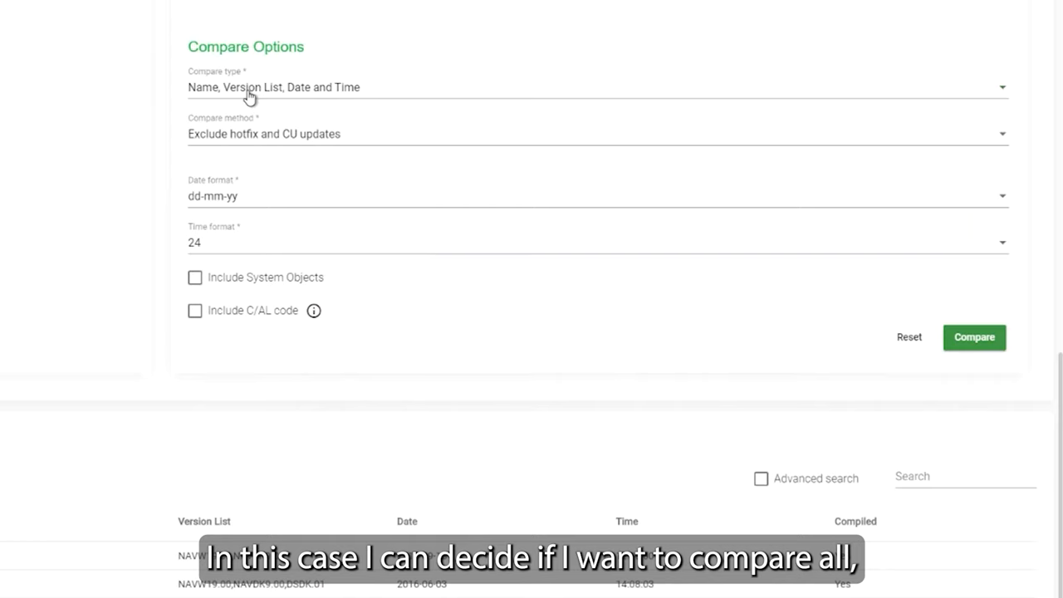
left_click(597, 86)
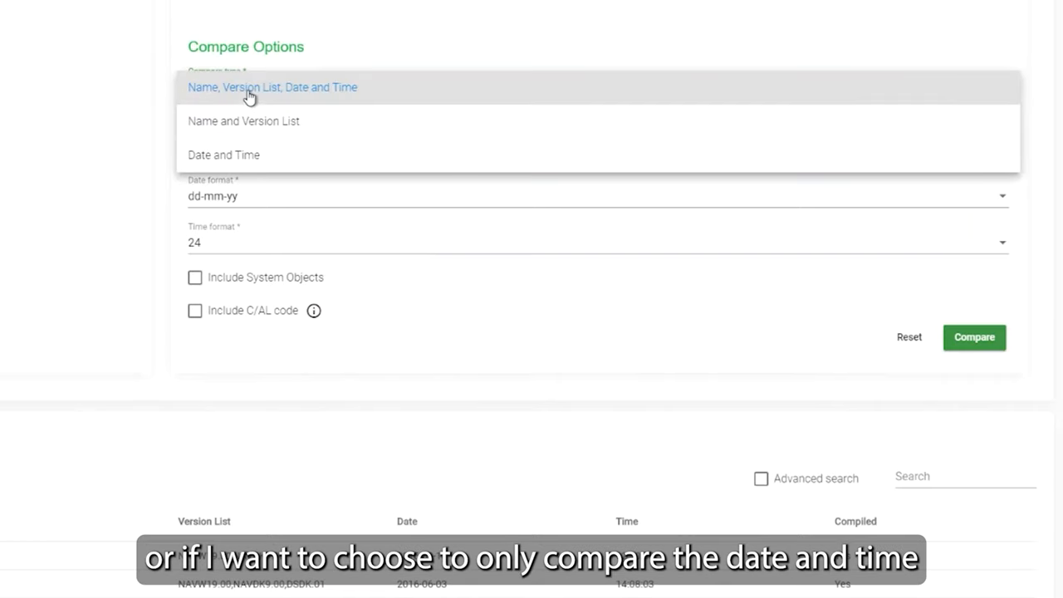
mouse_move(274, 95)
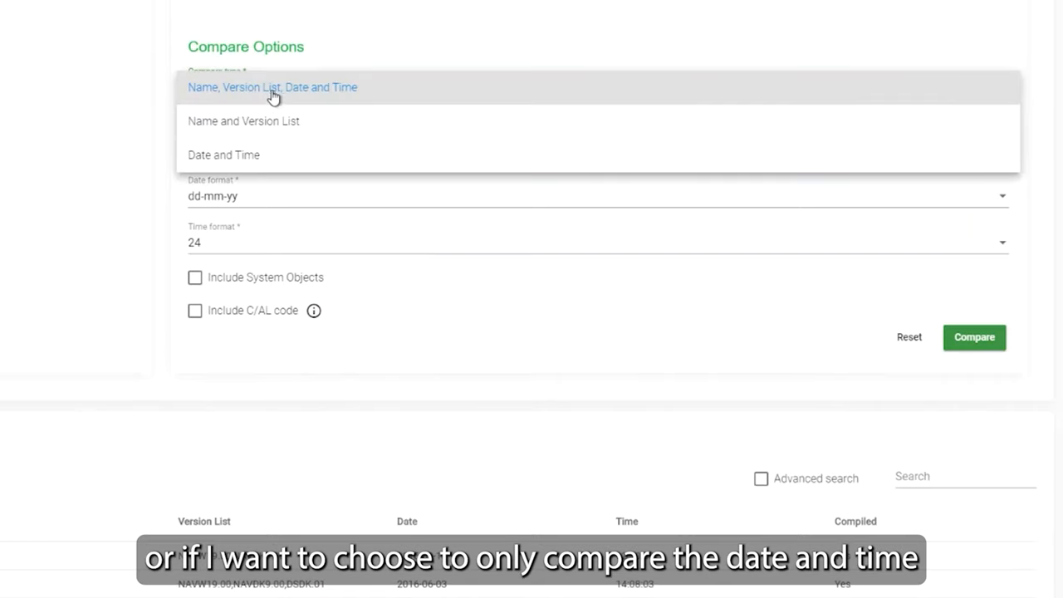
mouse_move(286, 158)
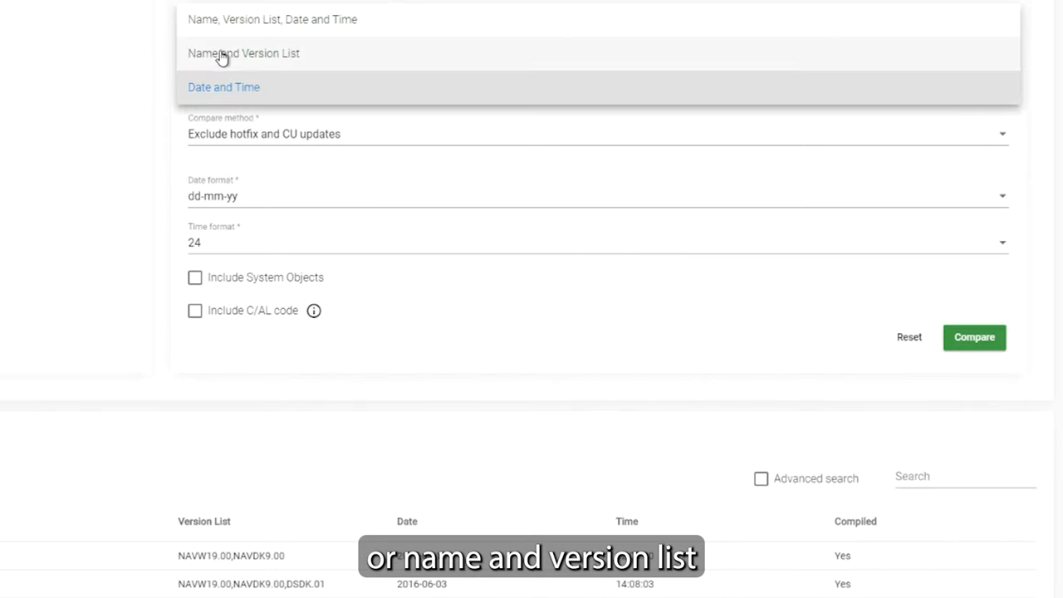
left_click(243, 54)
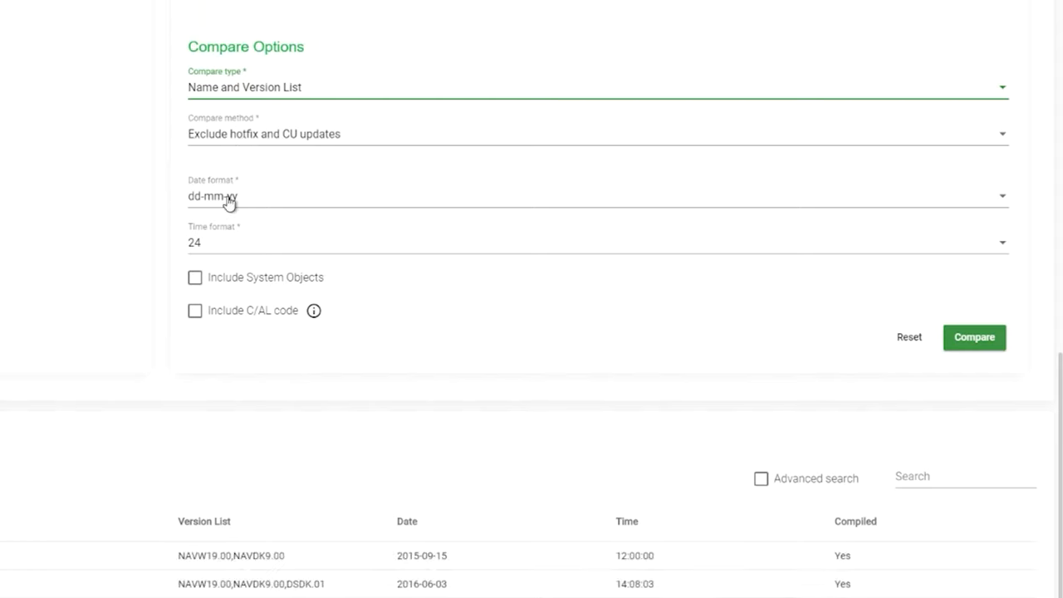
left_click(598, 133)
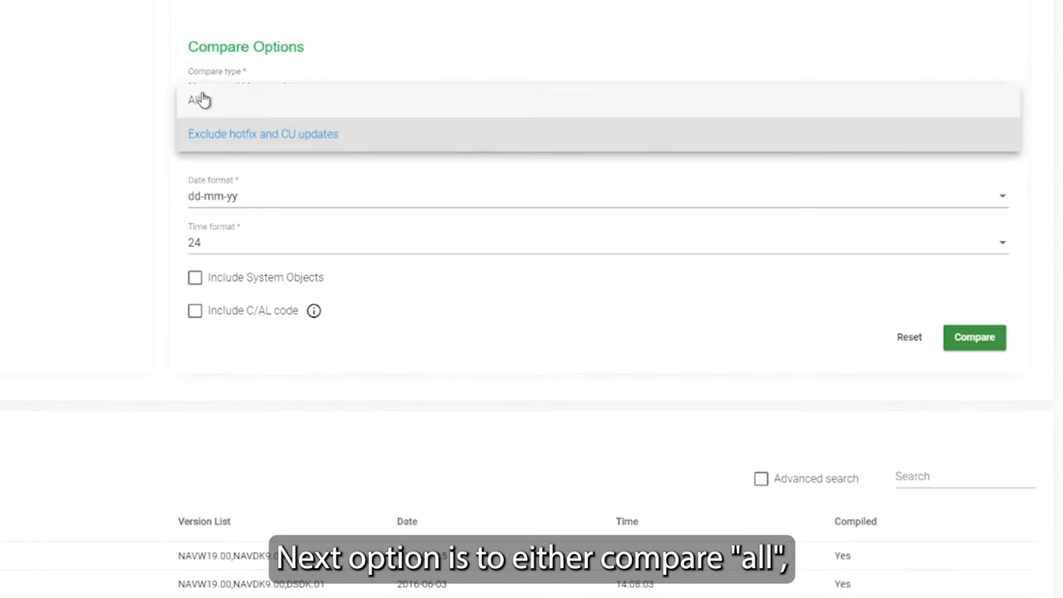
mouse_move(219, 139)
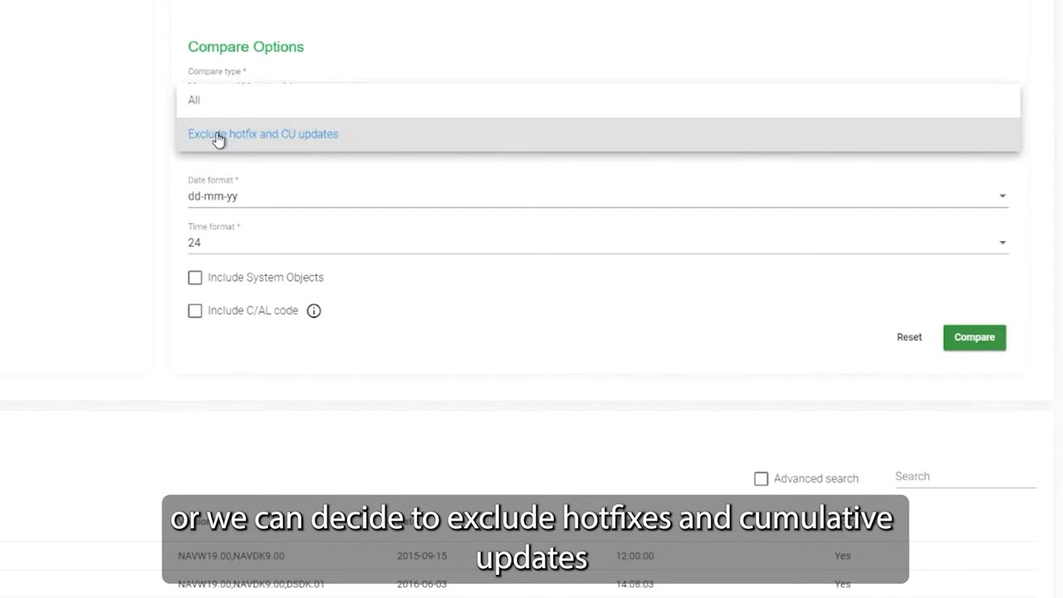
left_click(262, 132)
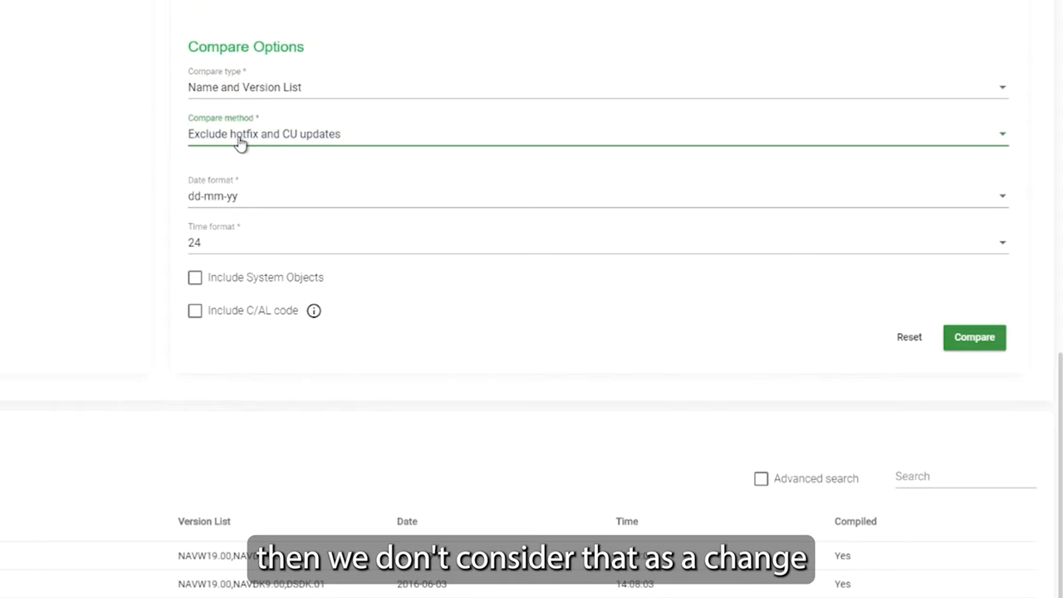
mouse_move(237, 156)
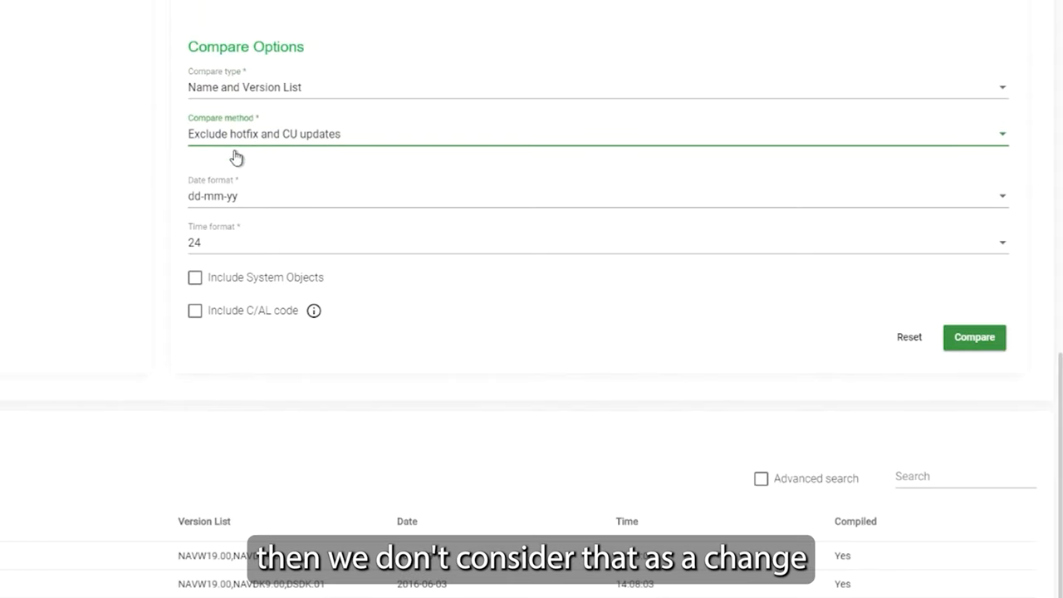
left_click(581, 196)
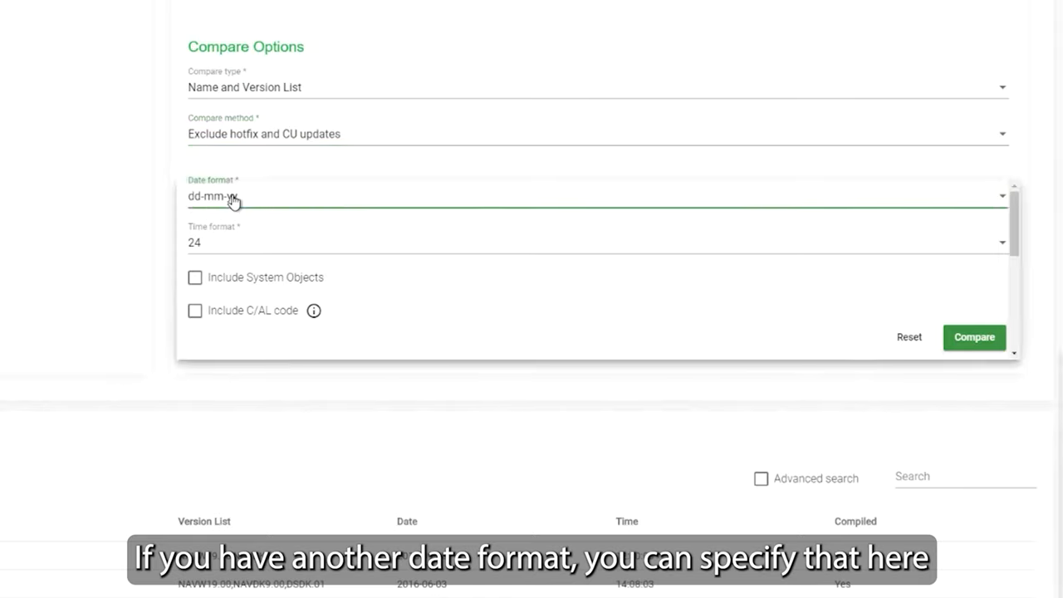
left_click(598, 196)
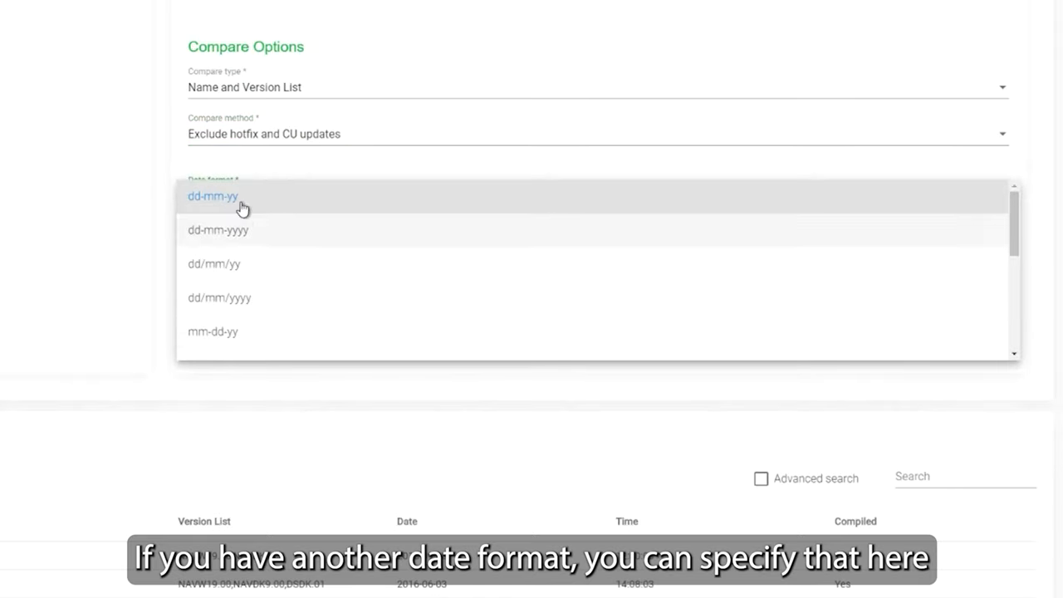
left_click(213, 196)
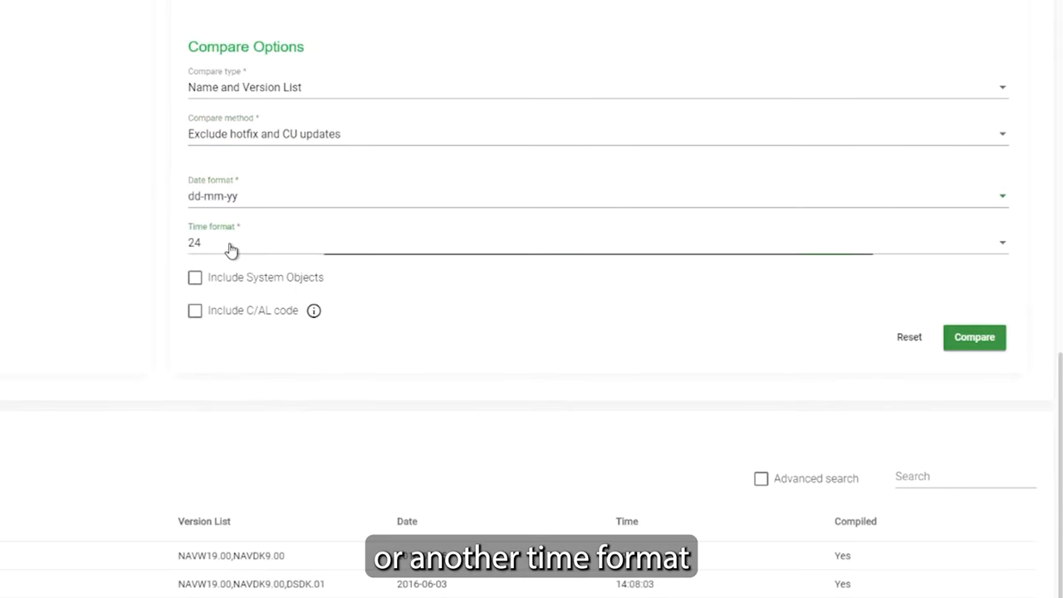
left_click(596, 242)
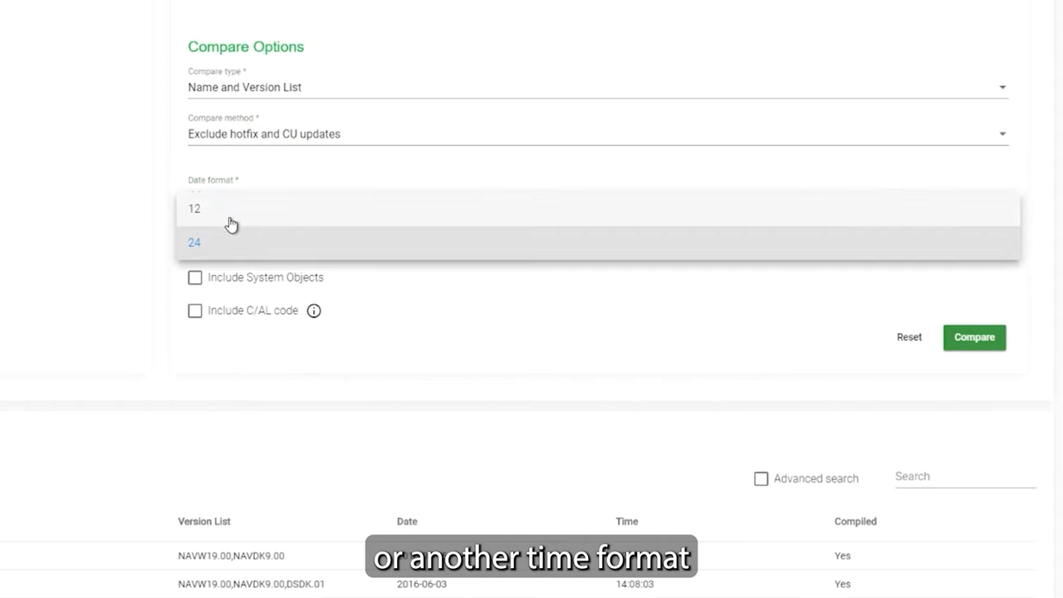
left_click(192, 242)
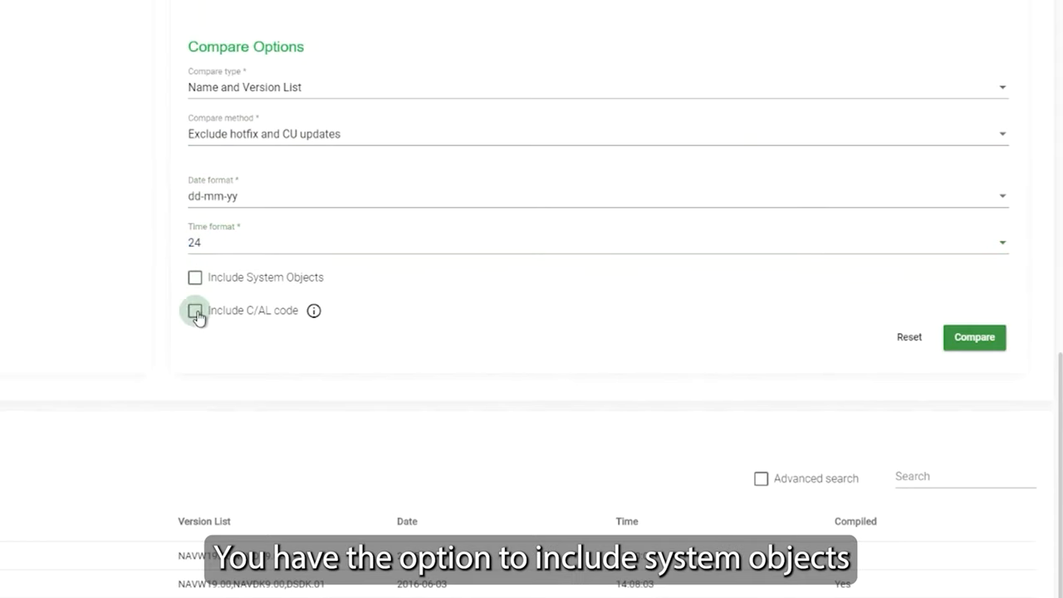
- Include C/AL code, start the comparison and accept the 50-coin cost
left_click(194, 310)
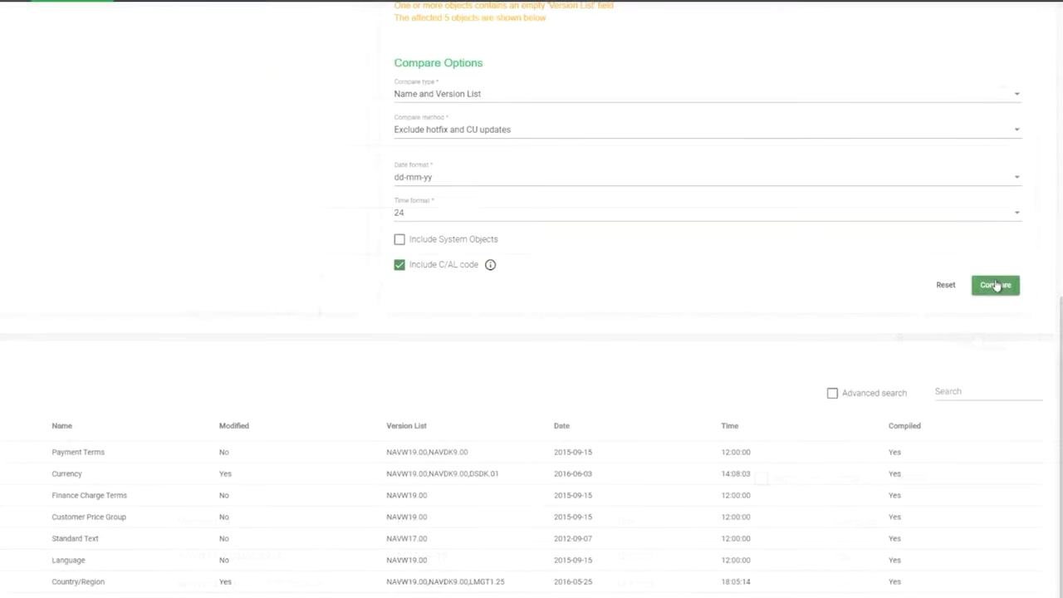
left_click(994, 285)
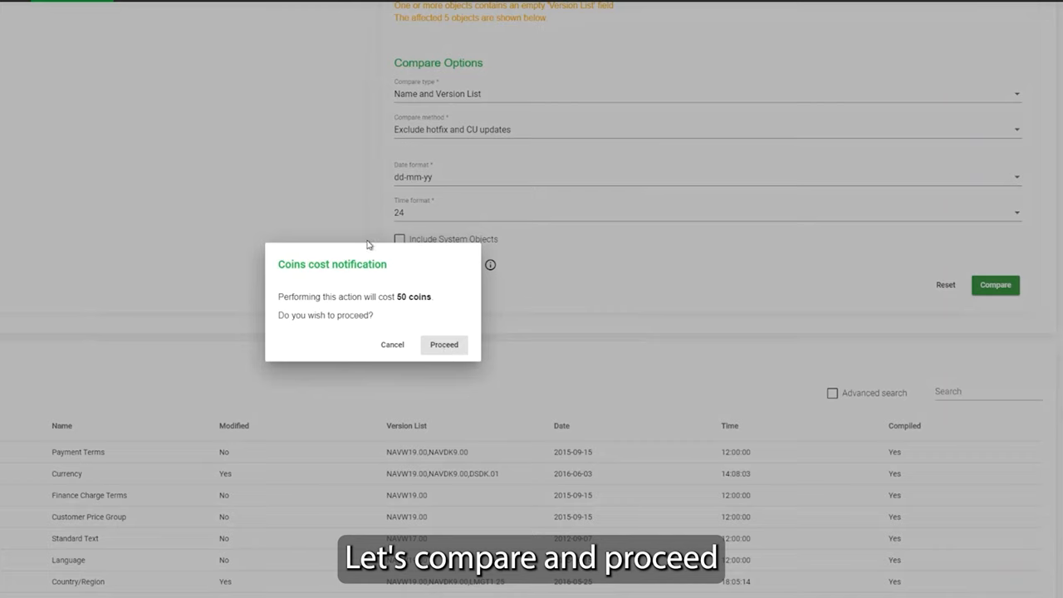
mouse_move(421, 344)
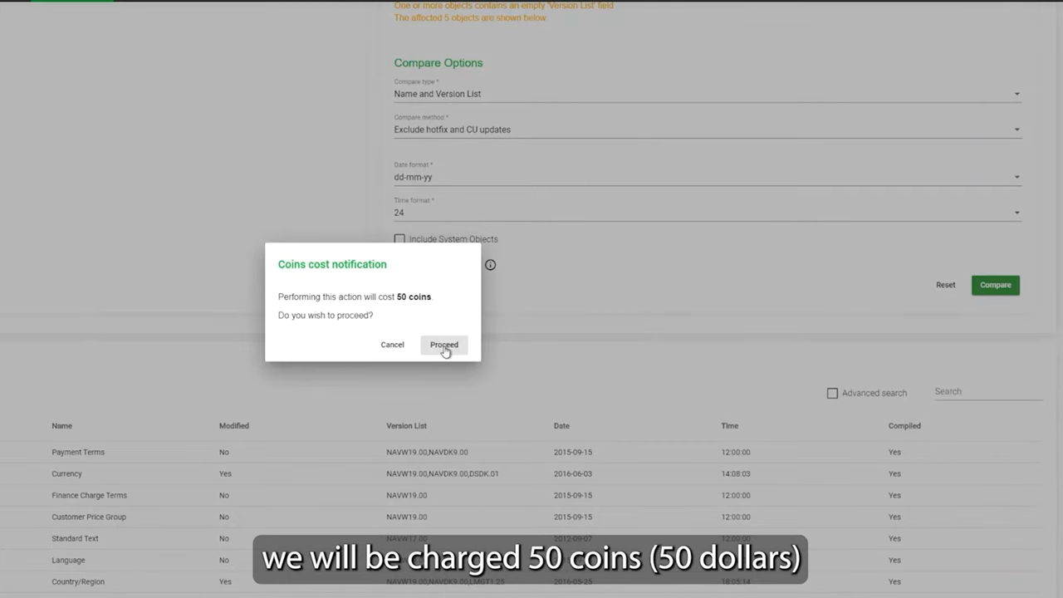
left_click(444, 344)
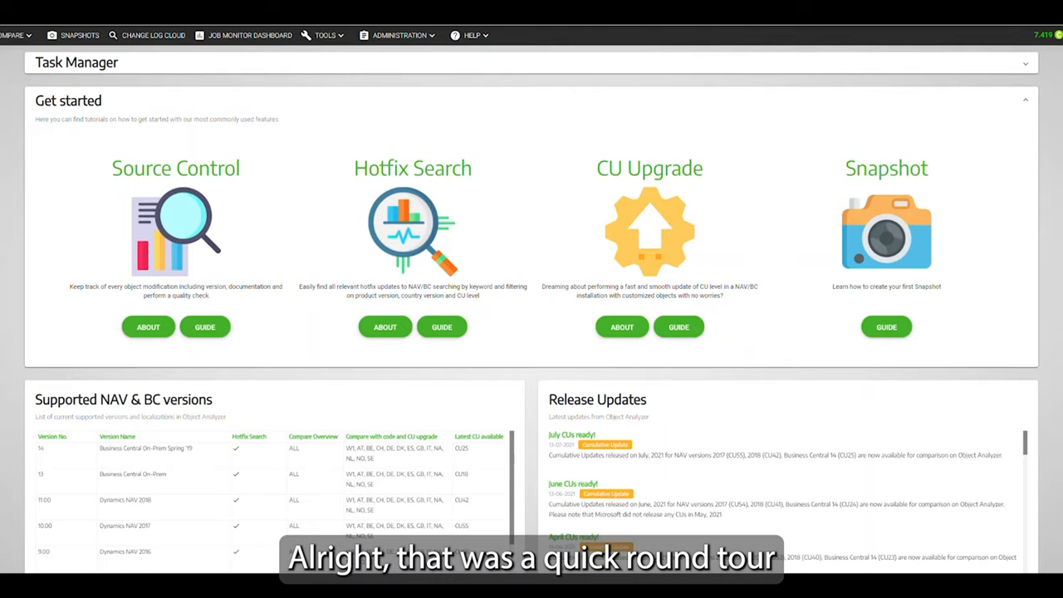
scroll("down", 3)
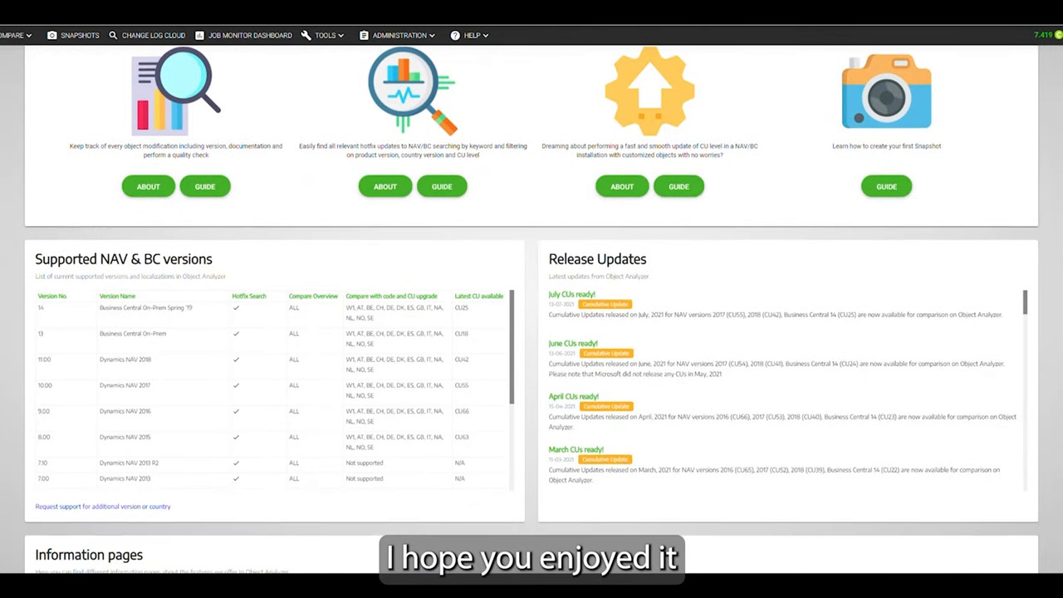
scroll("down", 3)
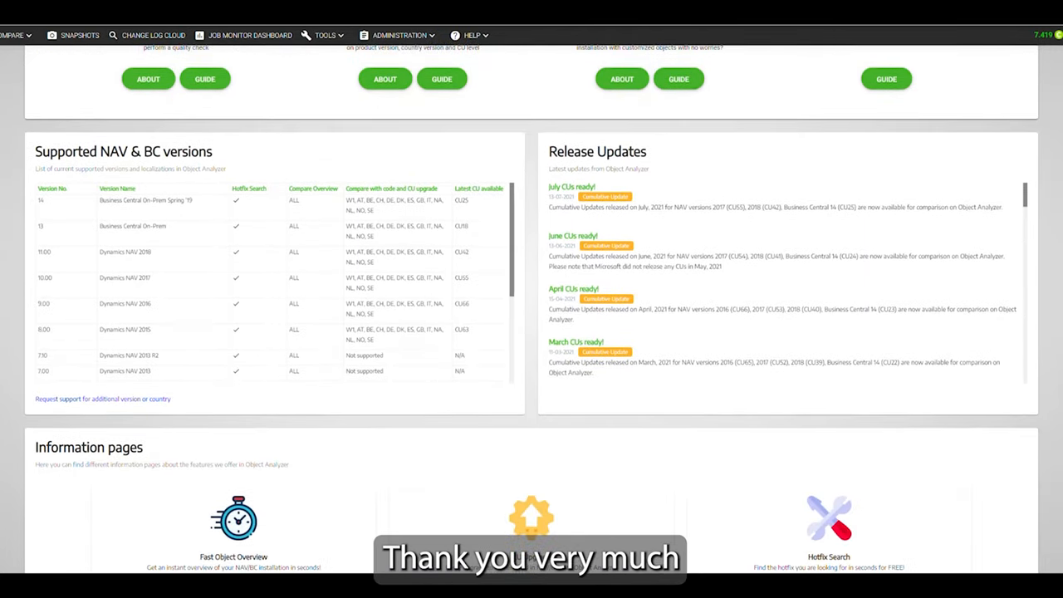